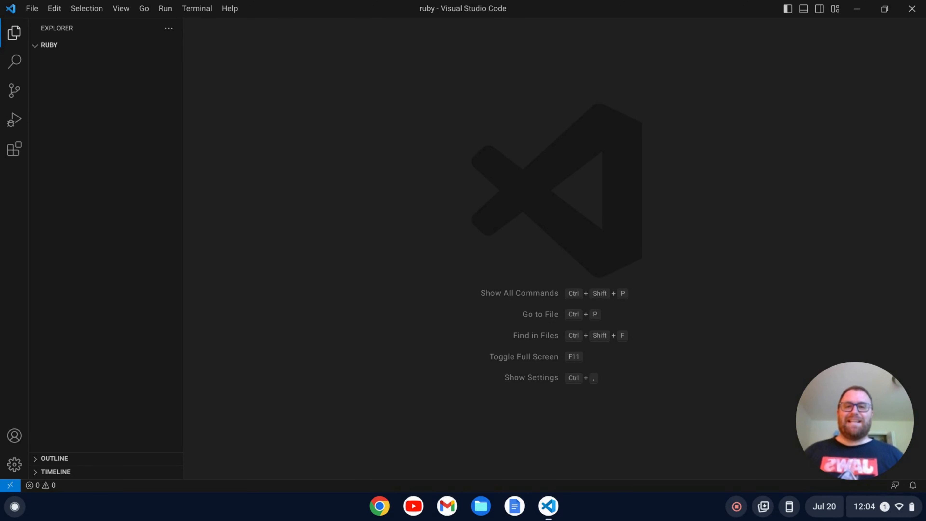
pyautogui.moveTo(321, 142)
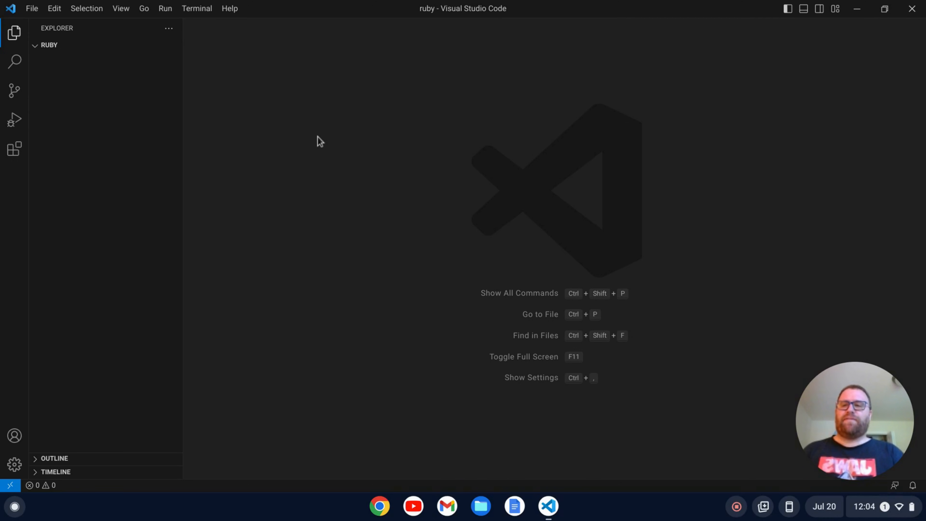
pyautogui.moveTo(121, 92)
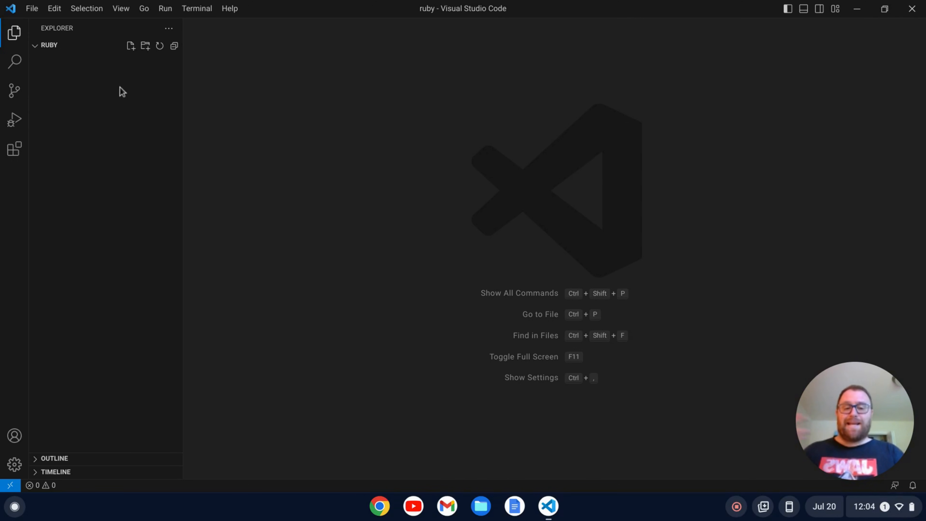
pyautogui.moveTo(129, 46)
pyautogui.write('test.rb')
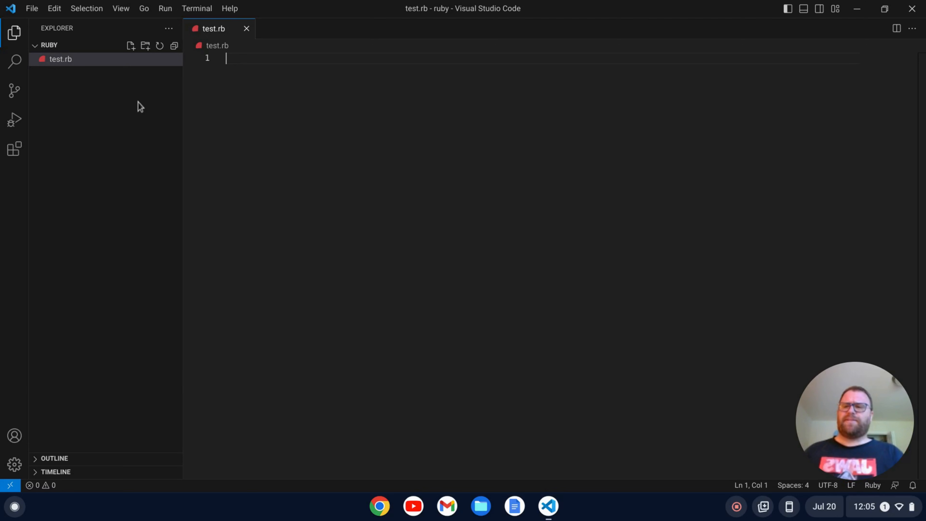
pyautogui.moveTo(14, 150)
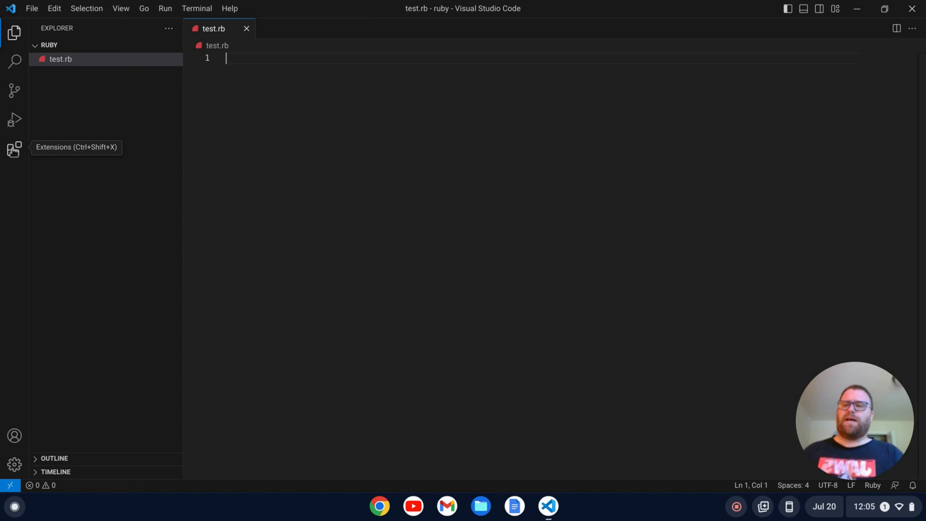
# Find VSCode Ruby by Stafford Brunk in the Extensions marketplace, install it, and return to test.rb
pyautogui.click(14, 150)
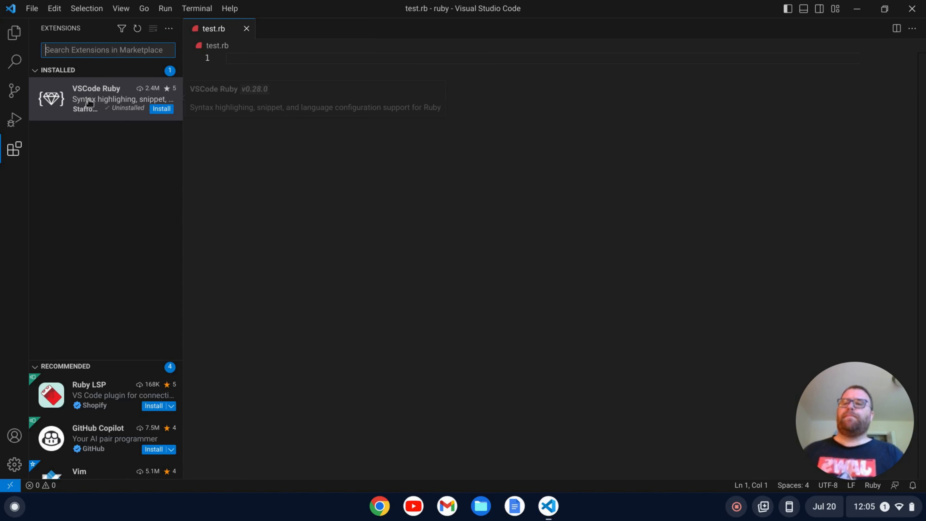
pyautogui.click(95, 99)
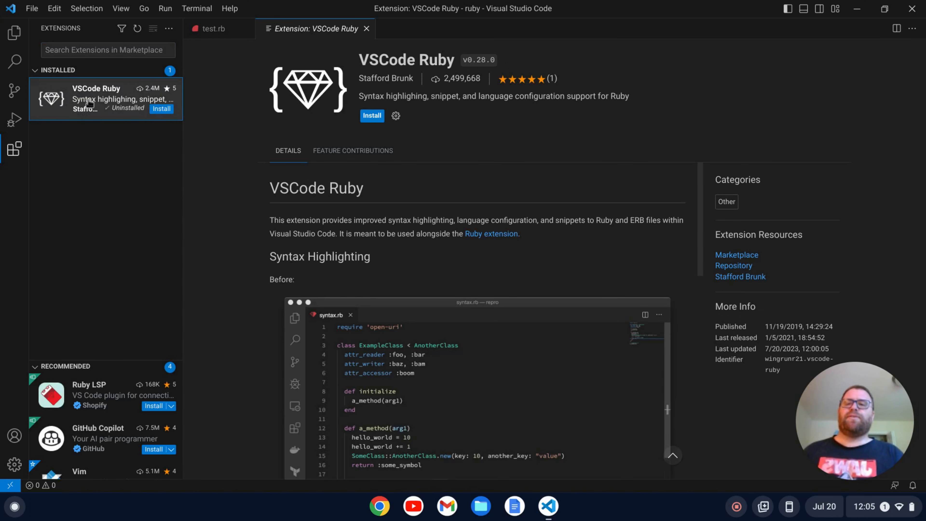
pyautogui.moveTo(113, 65)
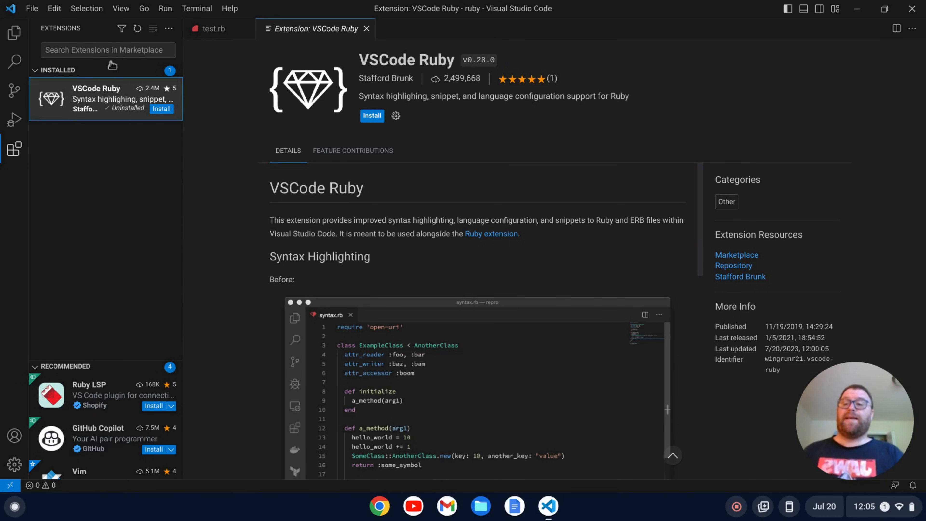
pyautogui.click(107, 50)
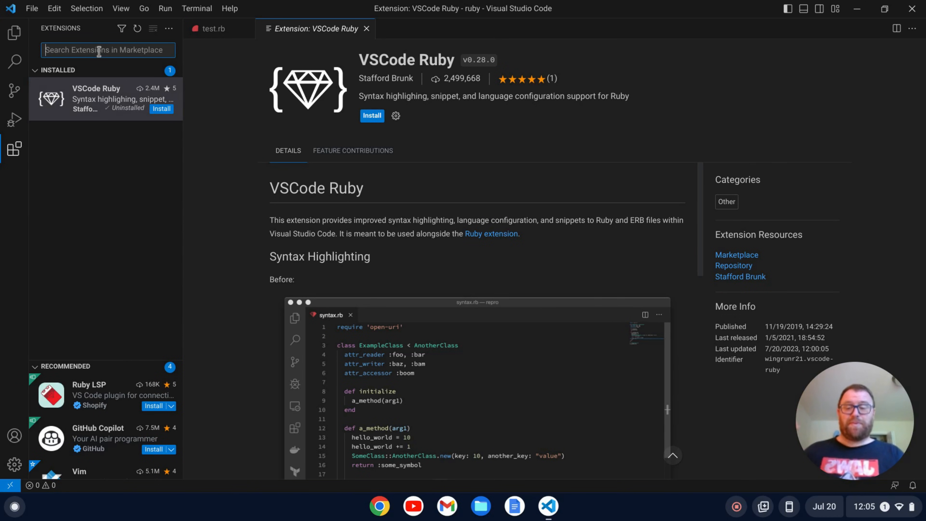
pyautogui.write('vscode ruby')
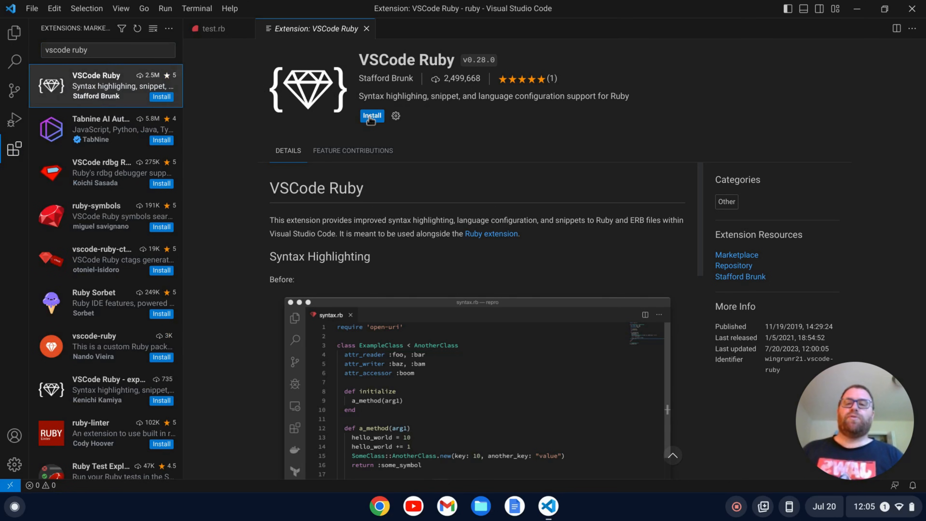
pyautogui.click(372, 115)
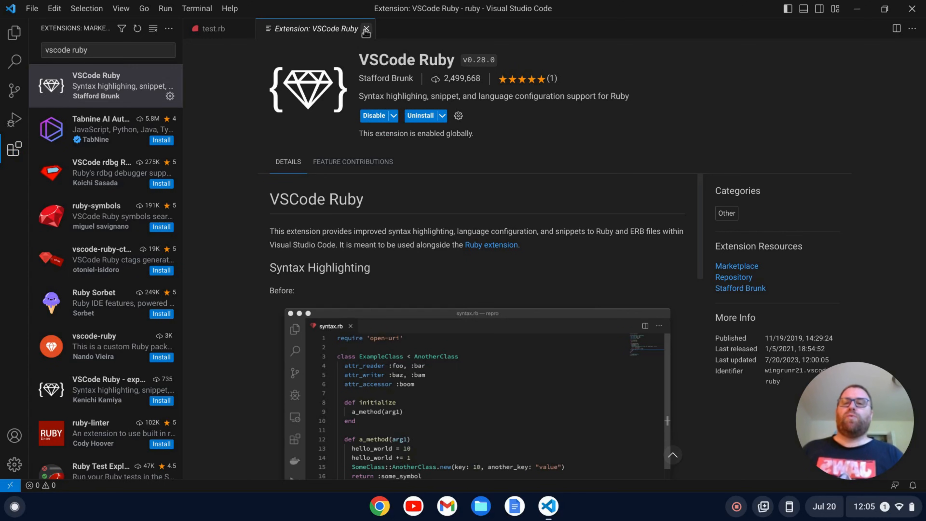
pyautogui.click(366, 28)
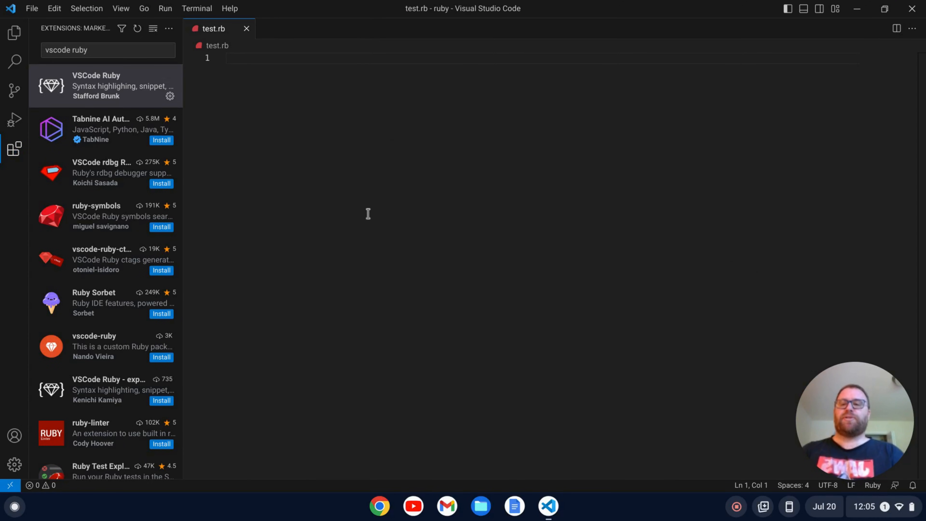
# Insert the 'if elsif' snippet from IntelliSense into test.rb, giving an if/elsif/end skeleton
pyautogui.write('if')
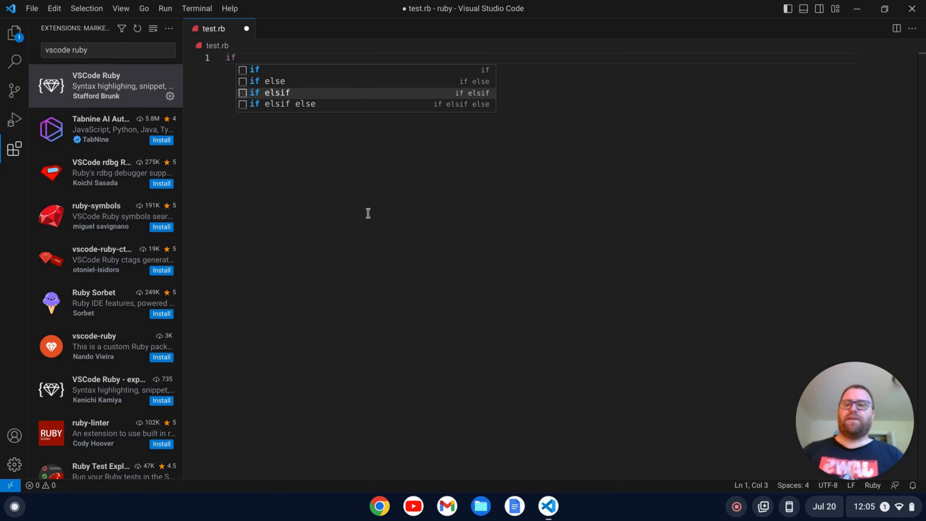
pyautogui.click(269, 93)
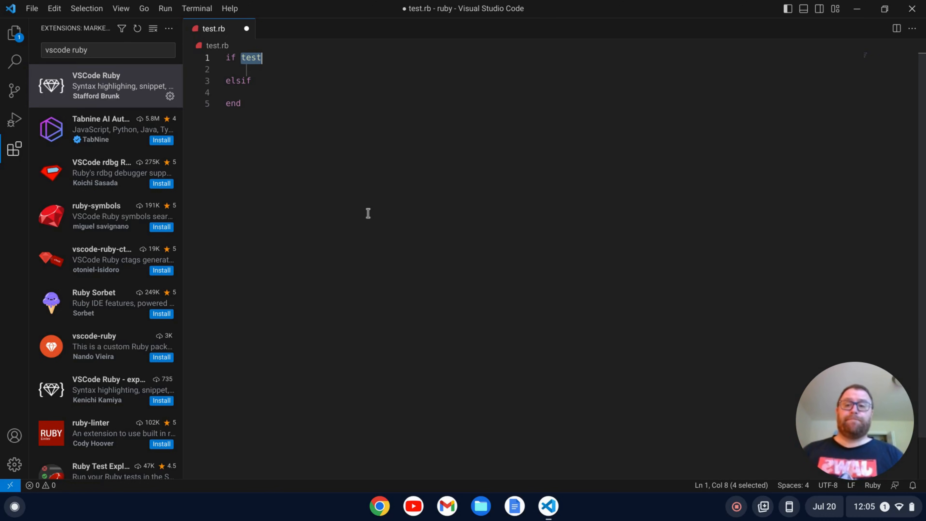
pyautogui.press('Delete')
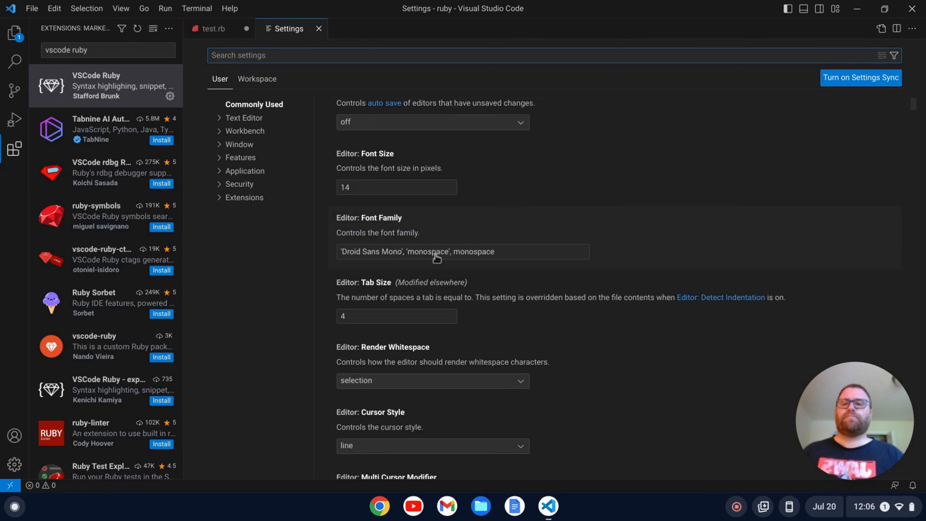
# Change Editor: Tab Size under Commonly Used from 4 to 2 and return to test.rb
pyautogui.scroll(3)
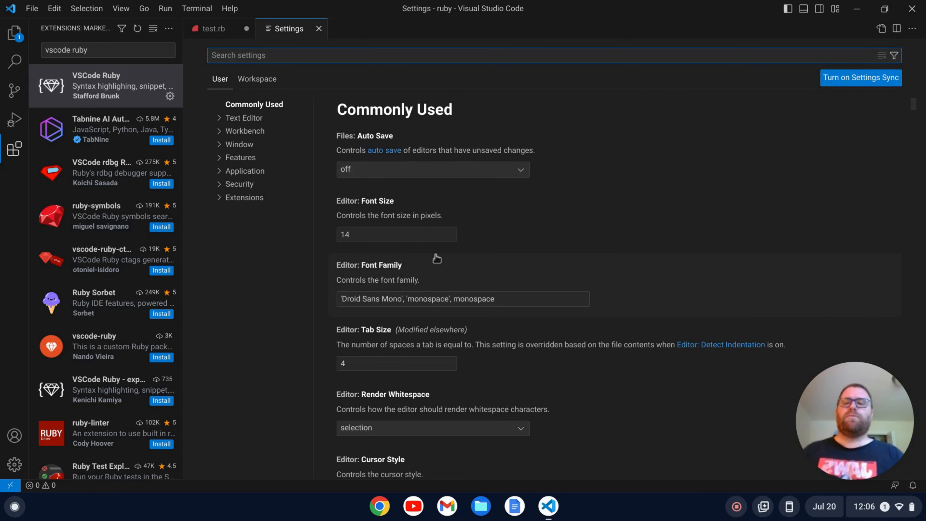
pyautogui.scroll(-3)
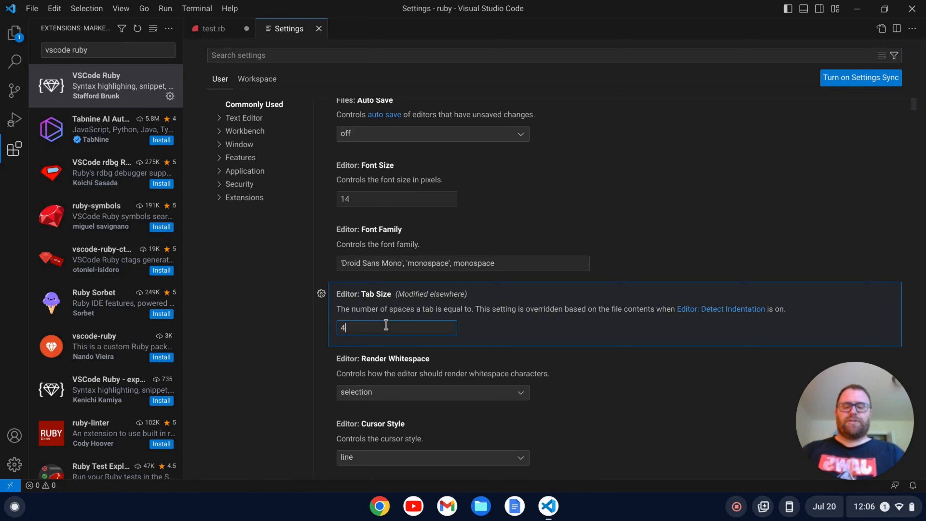
pyautogui.write('2')
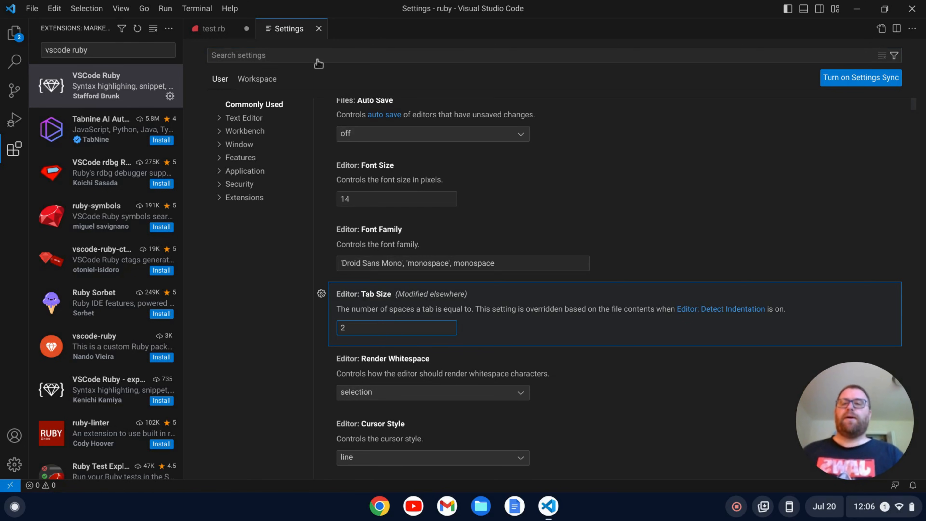
pyautogui.click(211, 28)
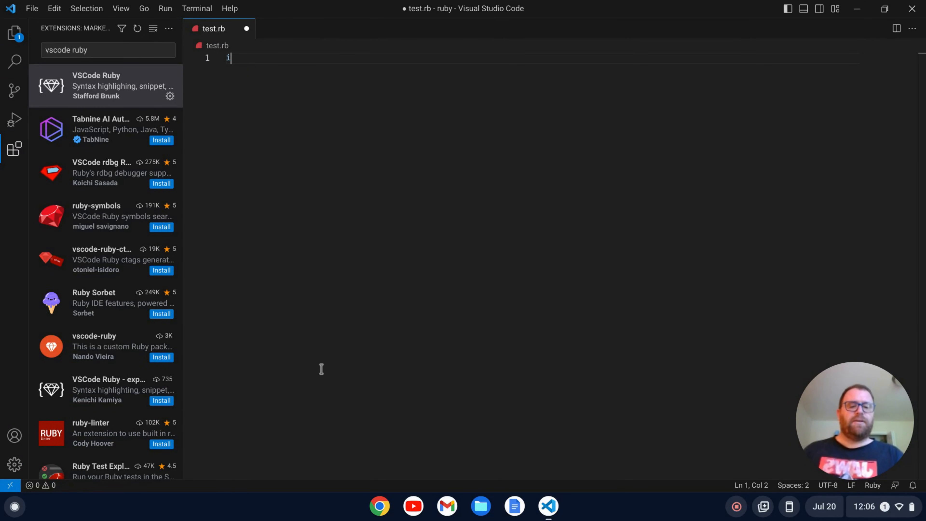
# Insert the 'if elsif else' snippet so test.rb holds an if/elsif/else/end skeleton with 2-space indents
pyautogui.write('f test')
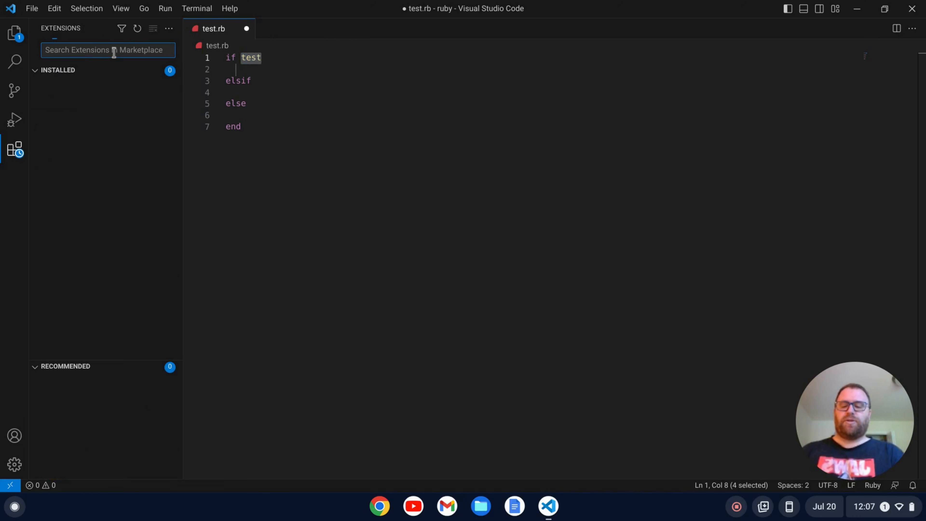
# Search 'code runner', install Code Runner by Jun Han, and return to test.rb
pyautogui.write('code r')
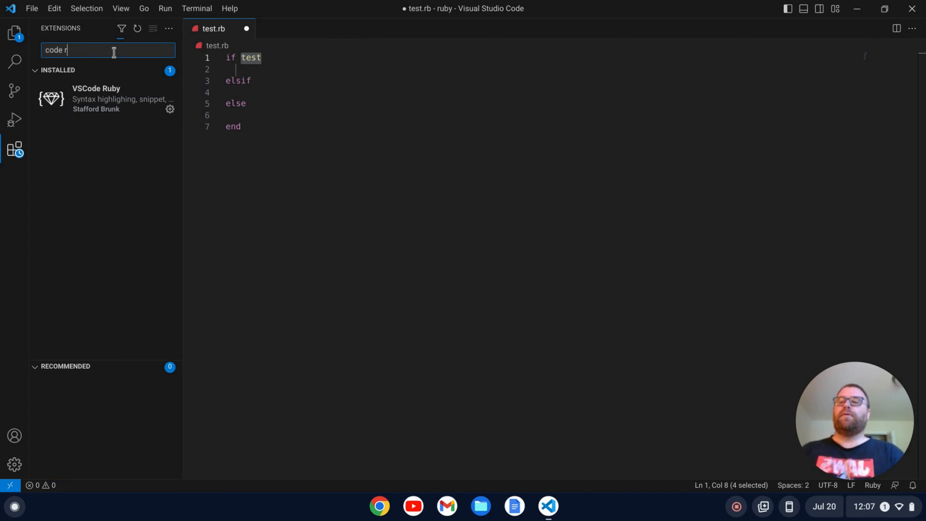
pyautogui.write('unner')
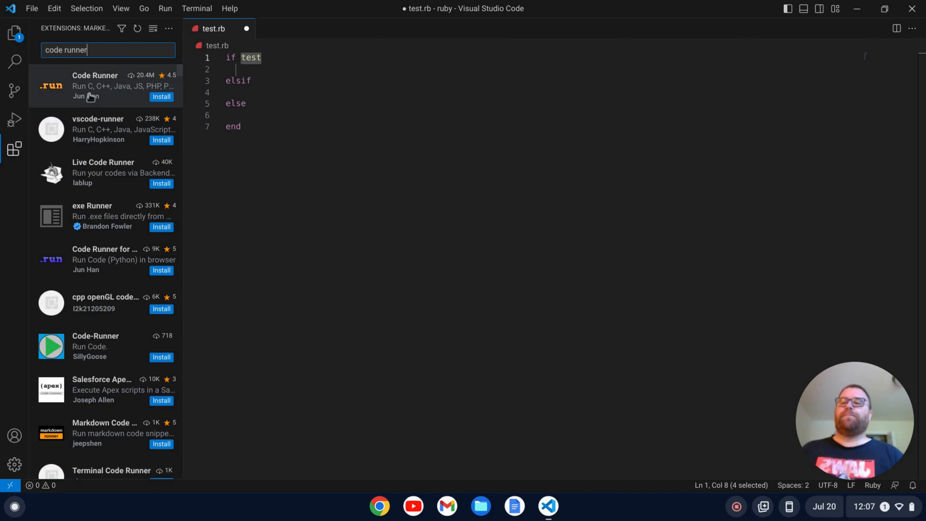
pyautogui.click(95, 86)
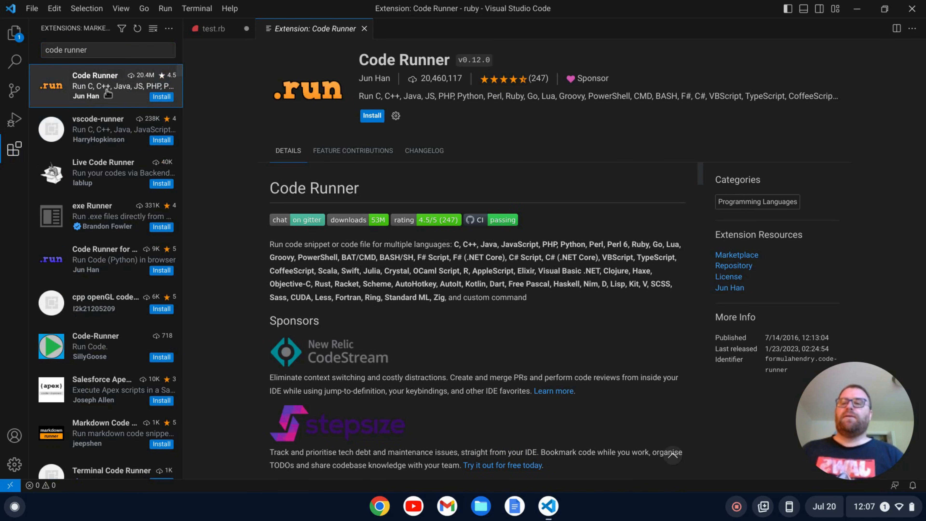
pyautogui.click(371, 116)
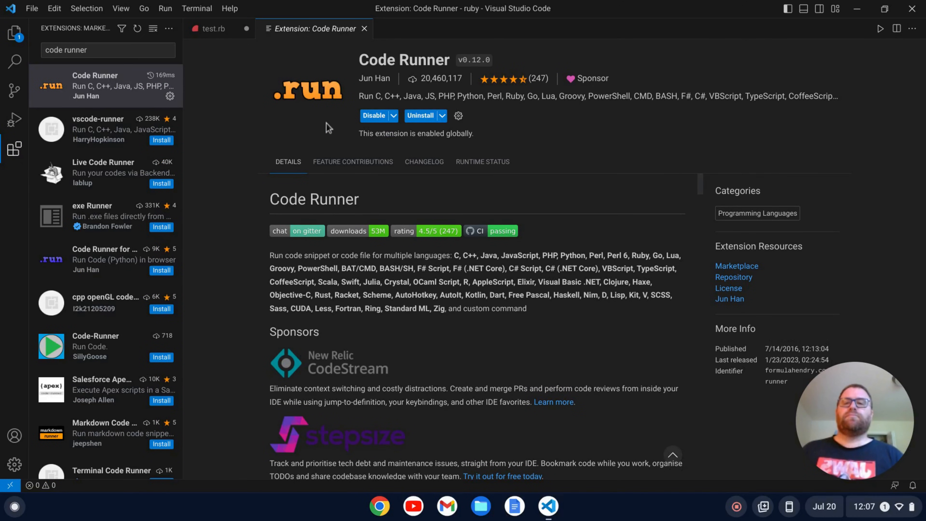
pyautogui.moveTo(365, 28)
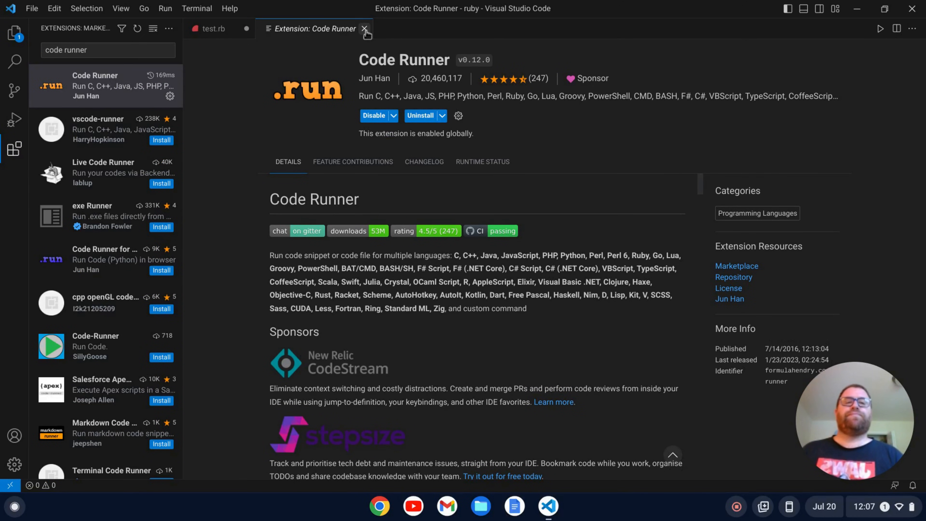
pyautogui.click(366, 29)
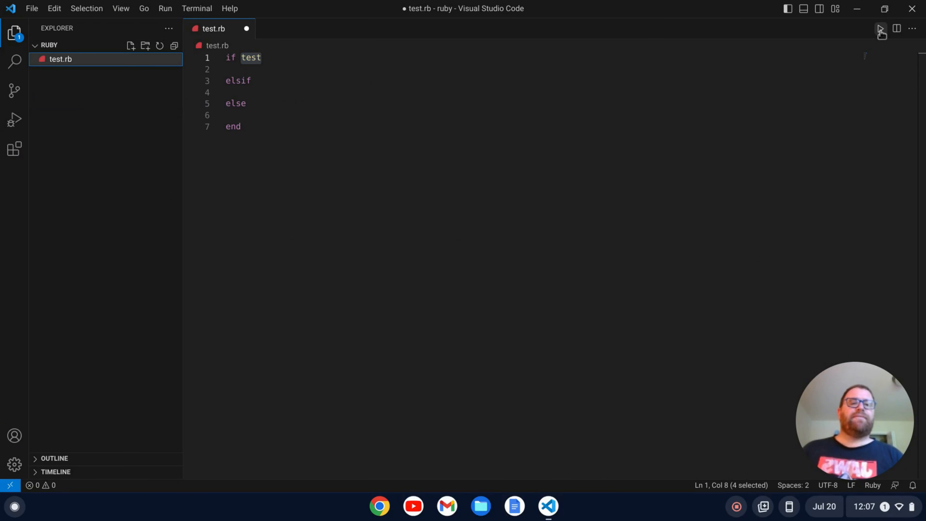
pyautogui.moveTo(727, 164)
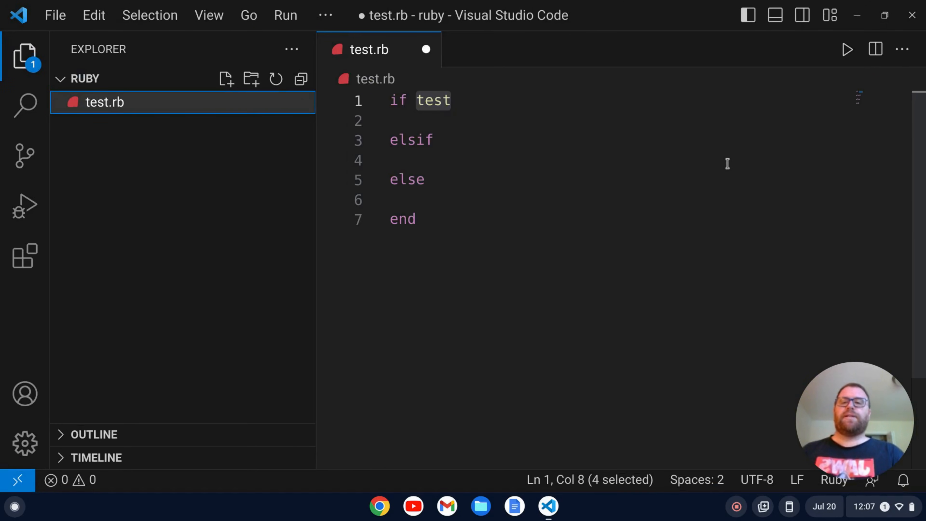
# Write the if condition name == "Tim" with puts "Hi, #{name}" in its branch
pyautogui.click(24, 57)
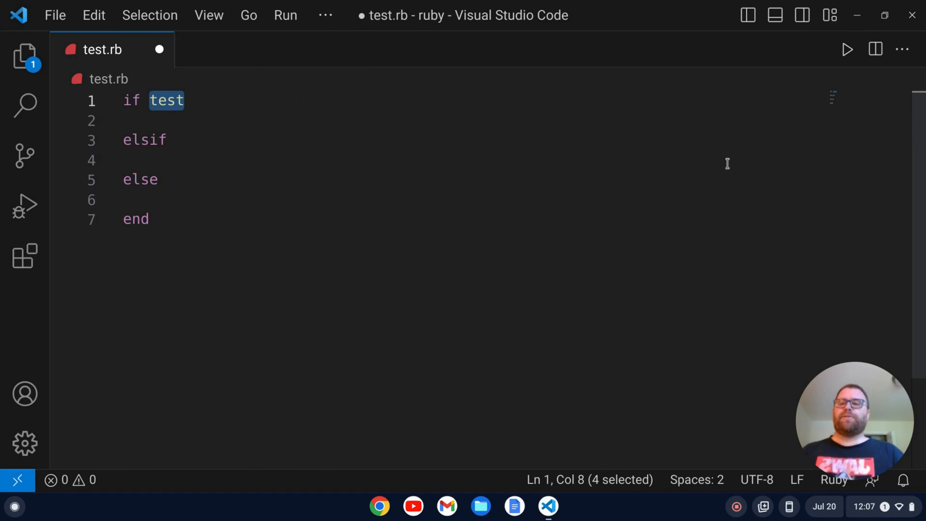
pyautogui.write('n')
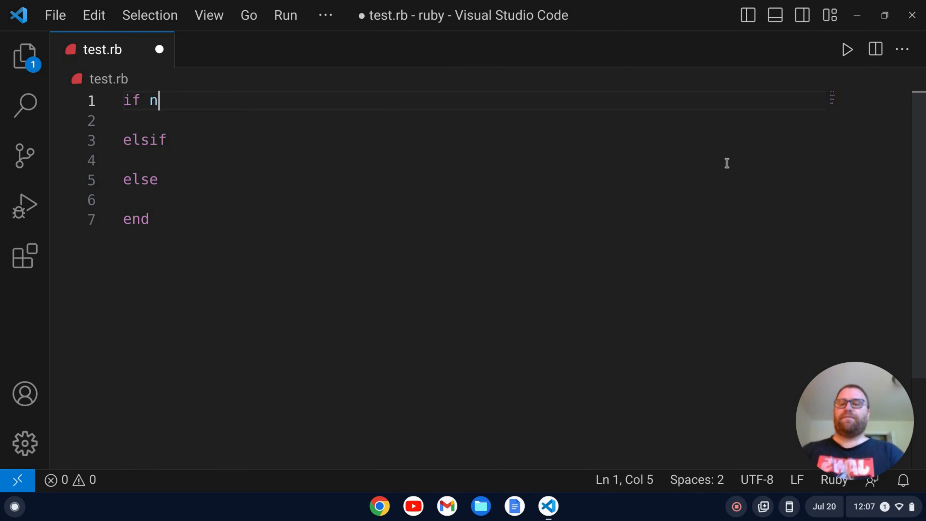
pyautogui.write('ame ==')
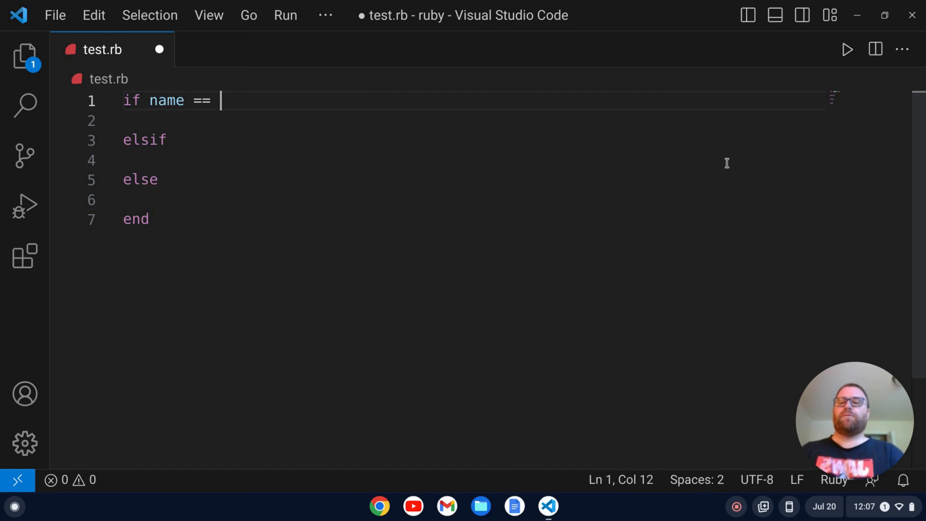
pyautogui.write('"Tim"')
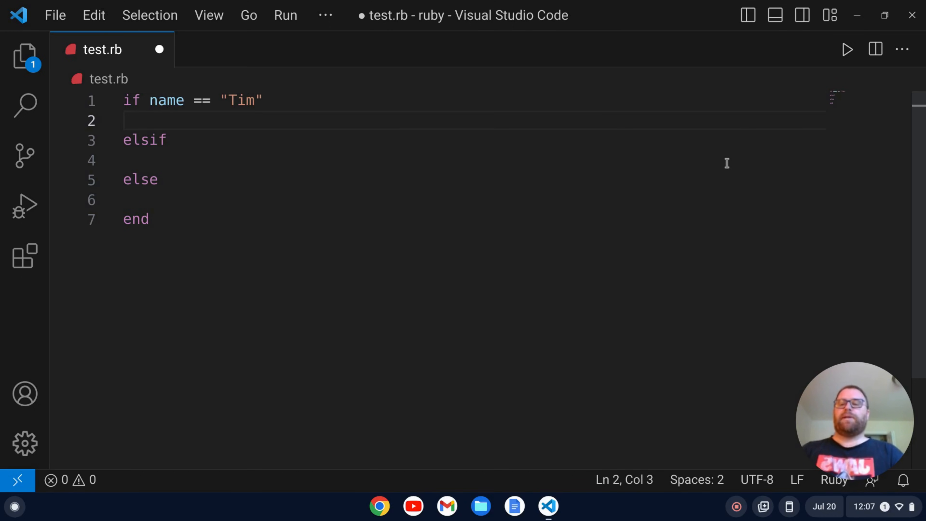
pyautogui.write('puts "')
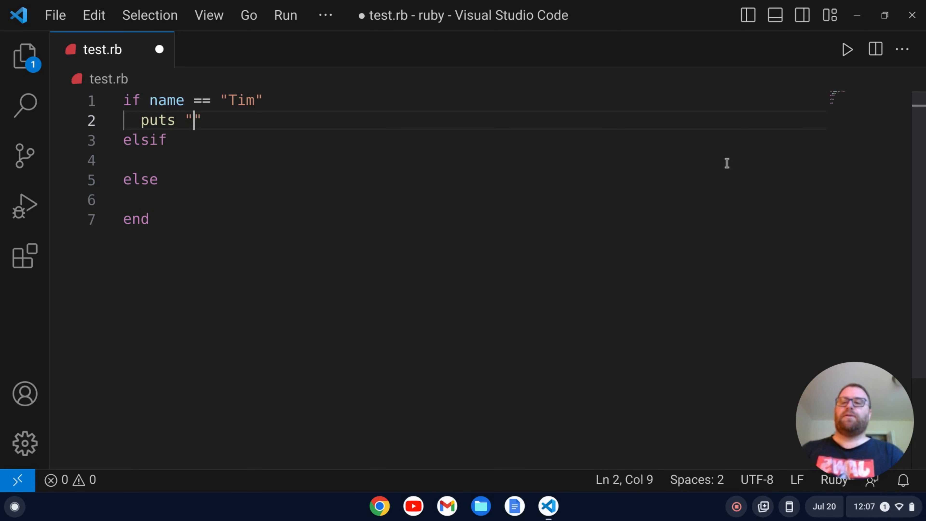
pyautogui.write('Hi,')
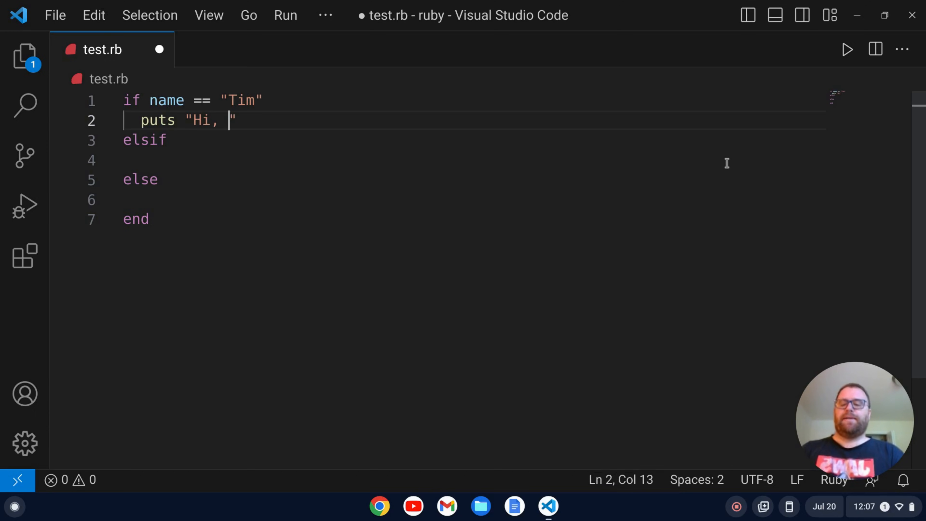
pyautogui.write('$name')
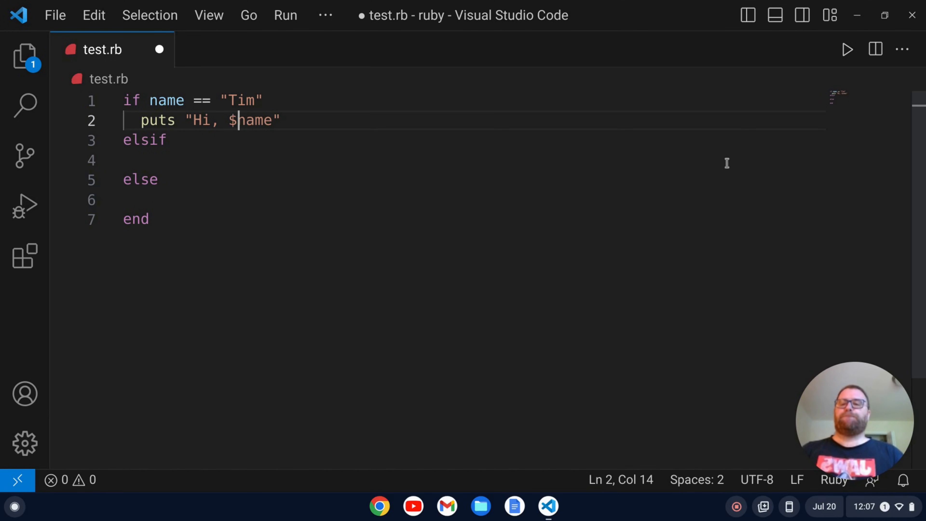
pyautogui.write('{')
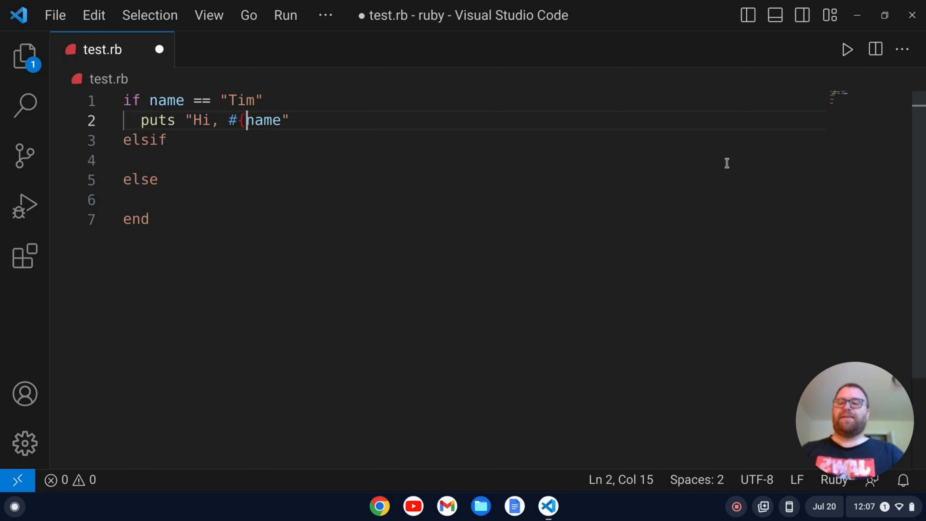
pyautogui.write('}')
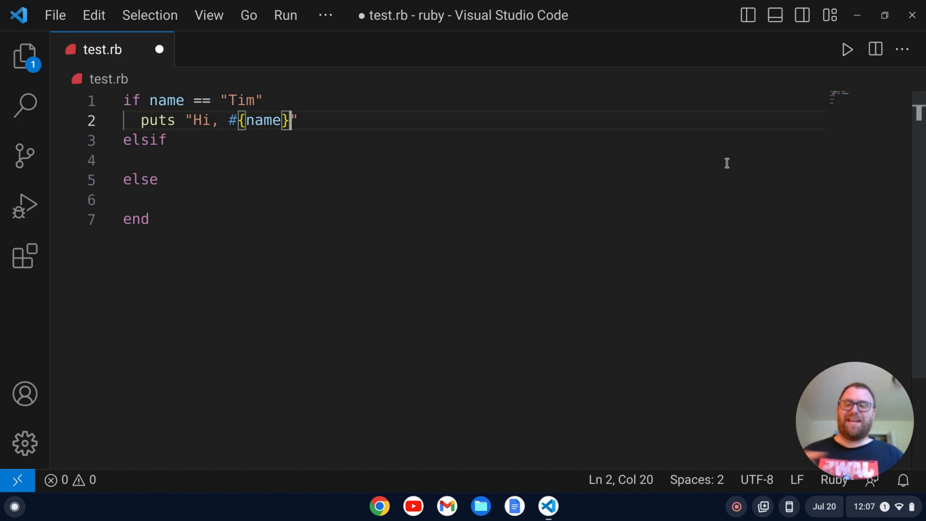
# Add an elsif for name == "Joe" printing "Bye, #{Joe}"
pyautogui.click(177, 139)
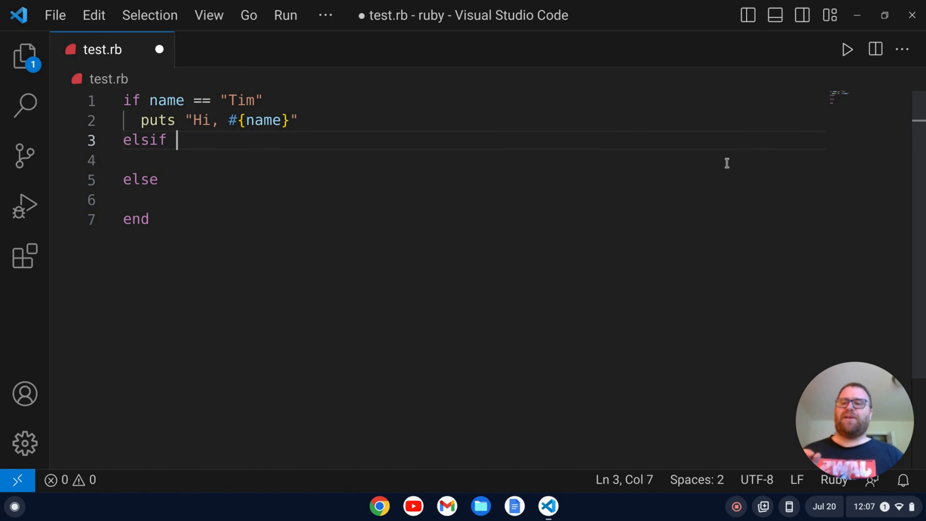
pyautogui.write('name === "Joe')
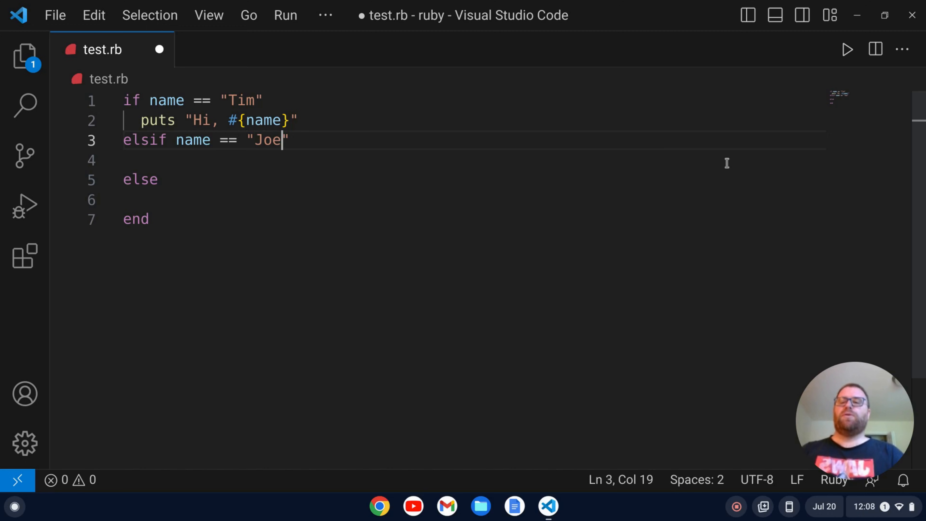
pyautogui.write('puts "Bye,')
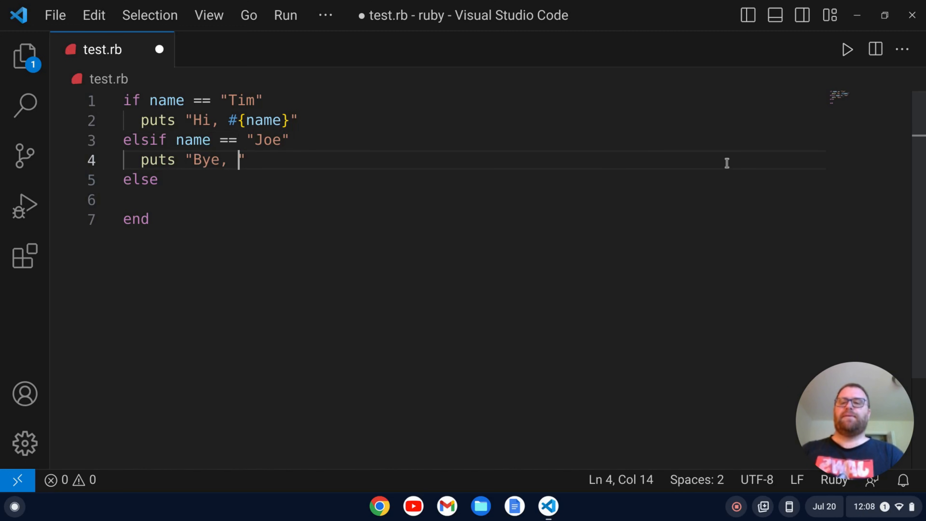
pyautogui.write('#{')
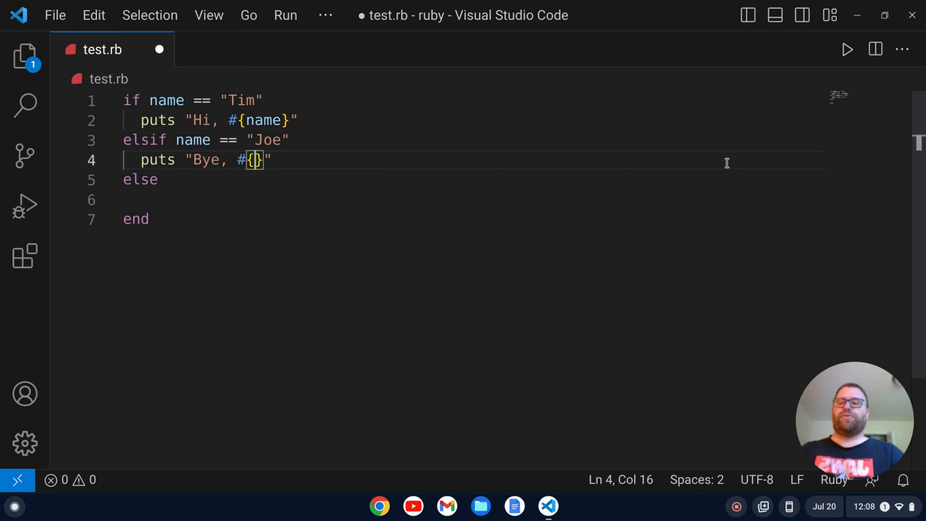
pyautogui.write('Joe')
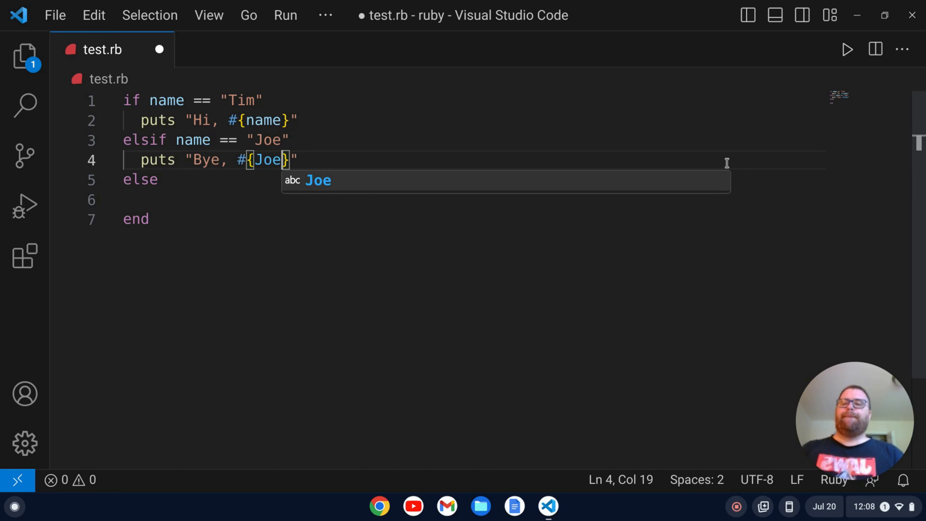
# Make the else branch print "I don't know you."
pyautogui.write('pu')
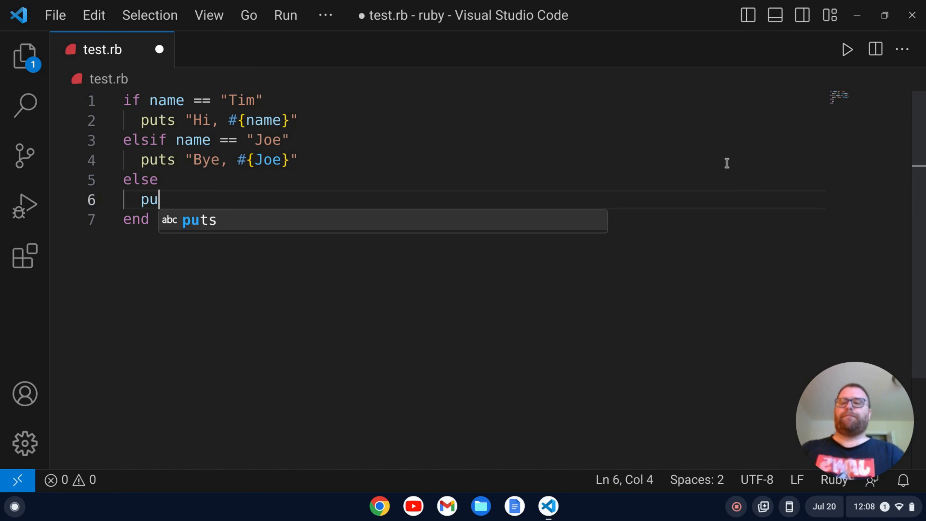
pyautogui.write('ts "I don"')
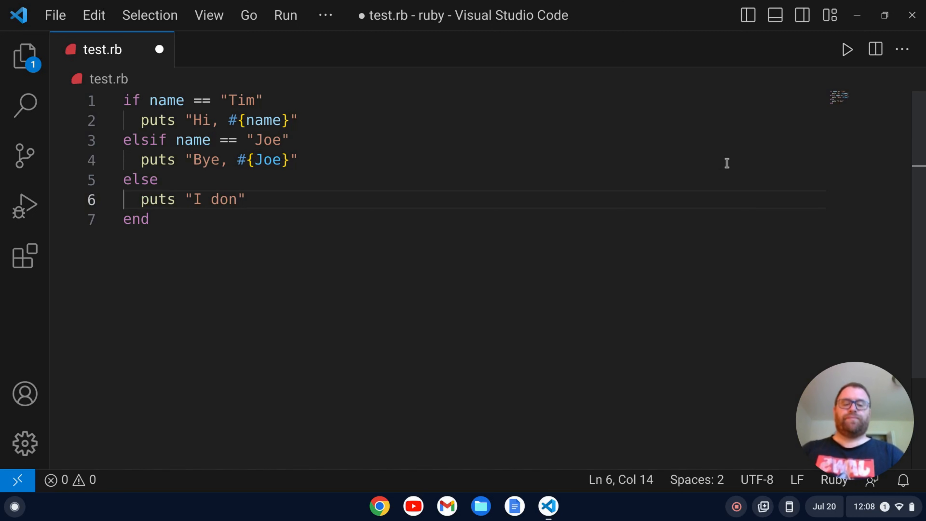
pyautogui.write("'t")
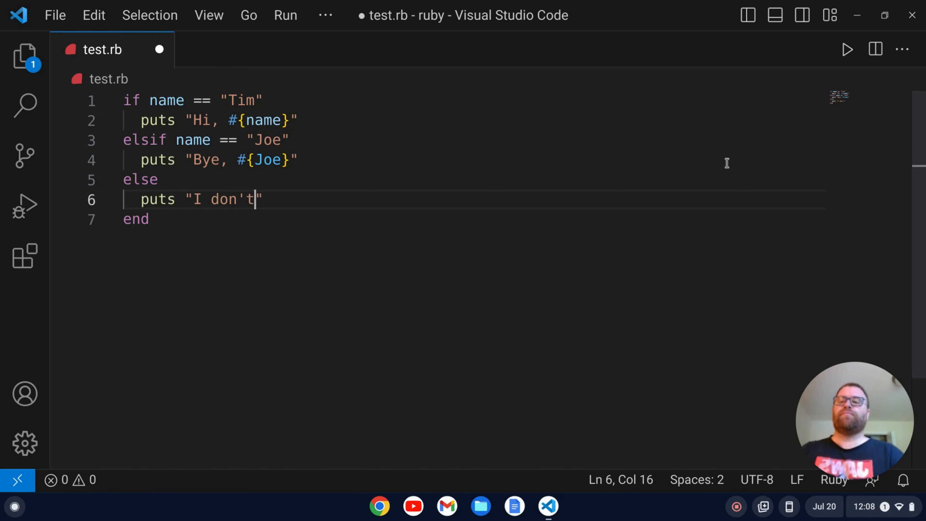
pyautogui.write('know you.')
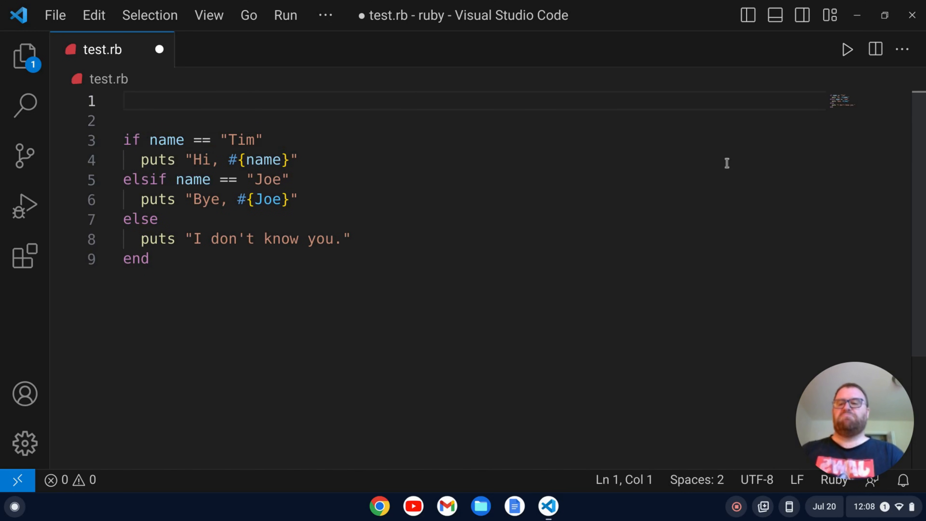
# Define name = "Tim" on line 1, save test.rb, and run it with Run Code
pyautogui.write('name =')
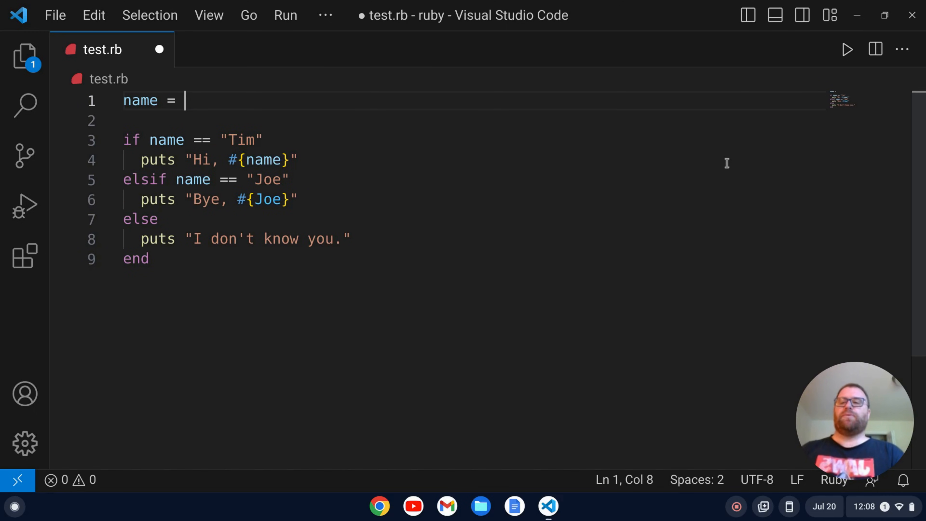
pyautogui.write('"Tim"')
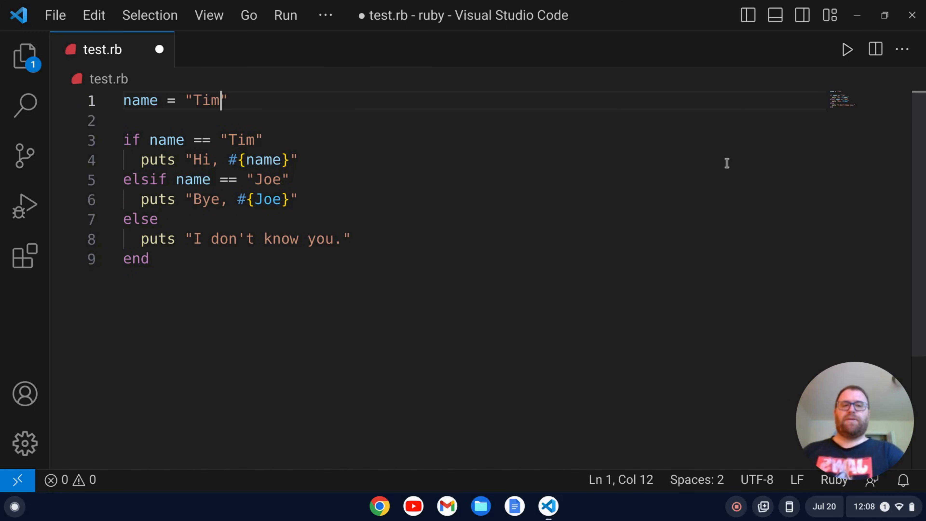
pyautogui.press('ctrl+s')
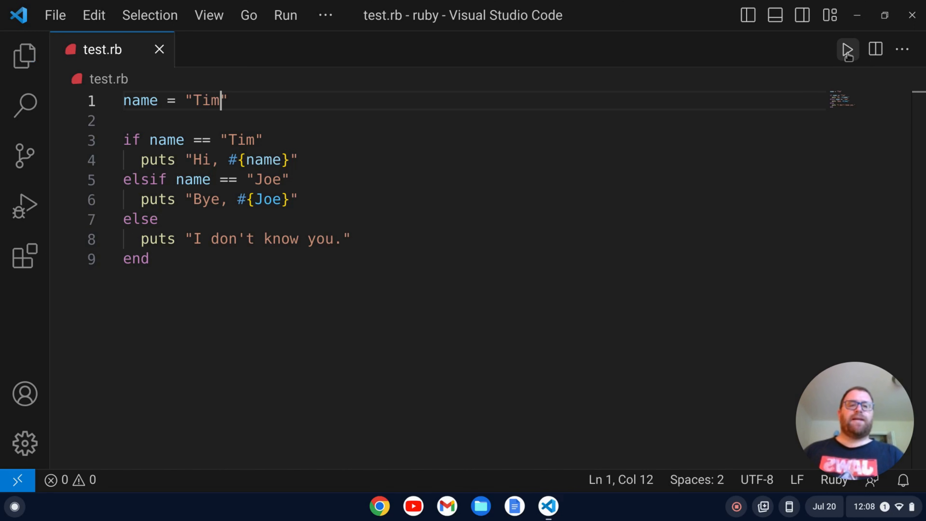
pyautogui.click(848, 49)
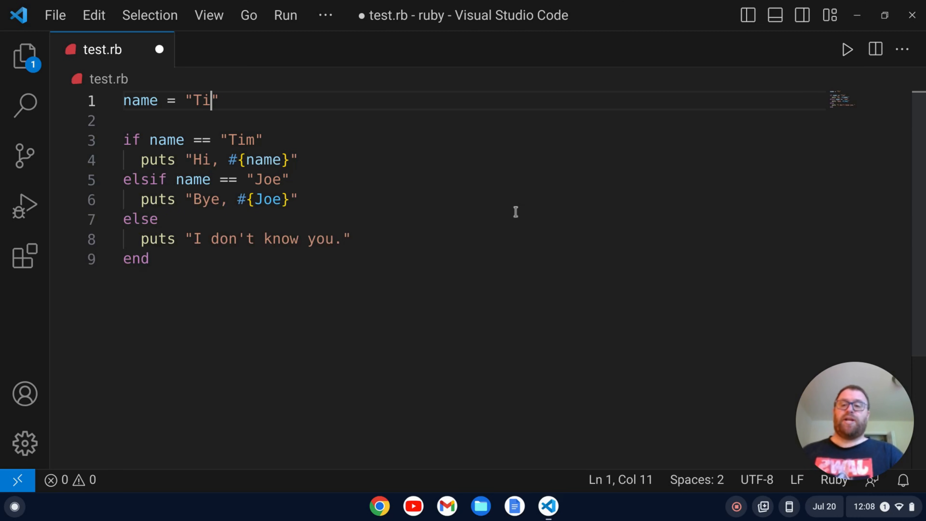
# Change name to "Joe", save and run, getting an uninitialized constant Joe error, and go to line 6
pyautogui.write('Joe')
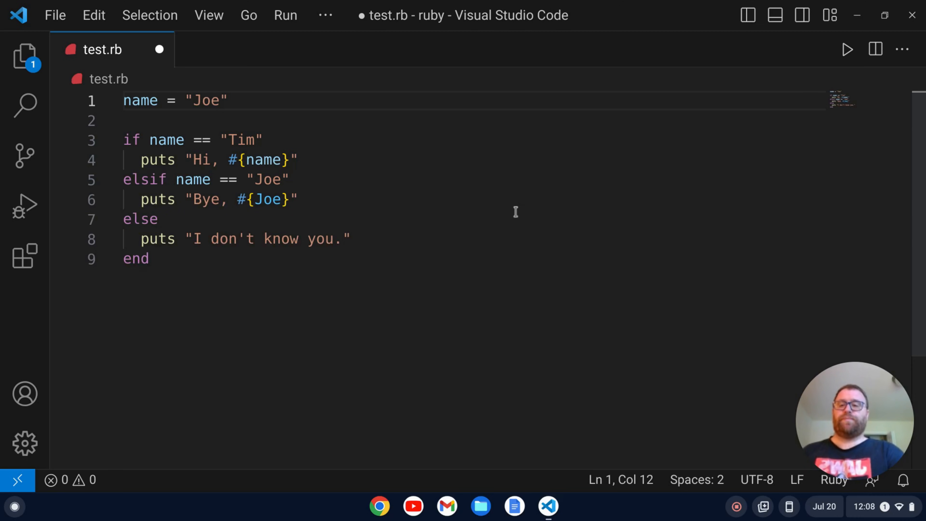
pyautogui.press('ctrl+s')
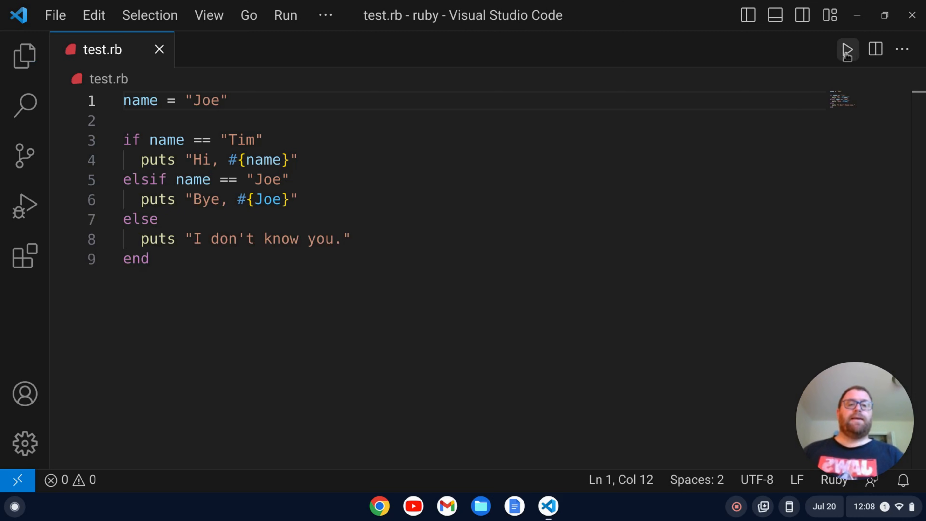
pyautogui.click(847, 50)
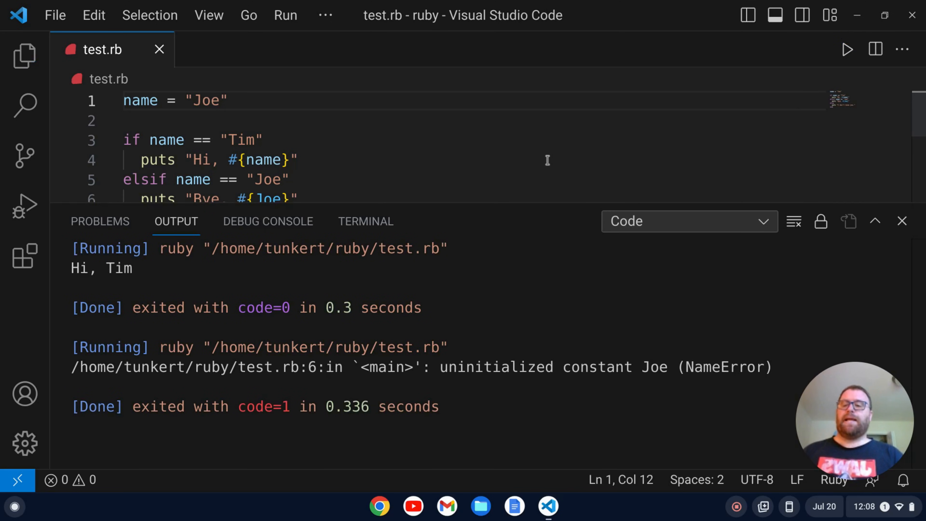
pyautogui.moveTo(526, 239)
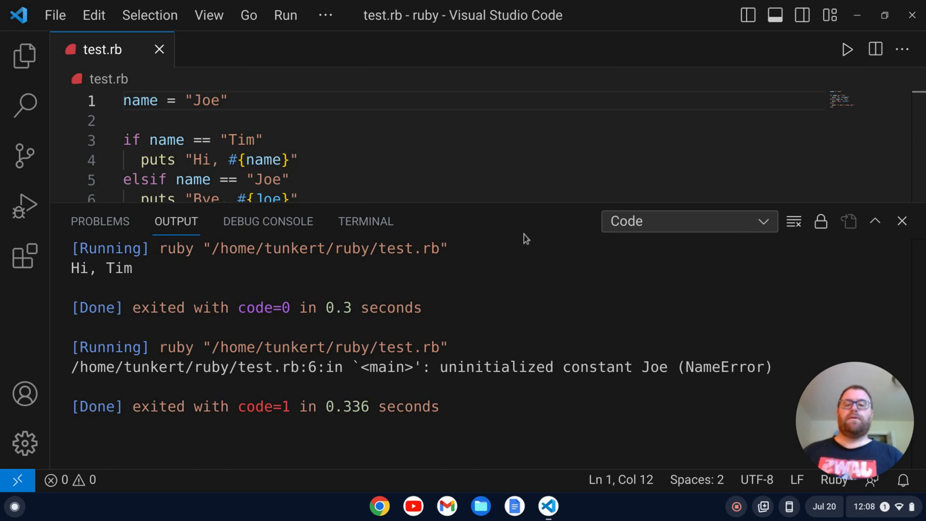
pyautogui.scroll(-3)
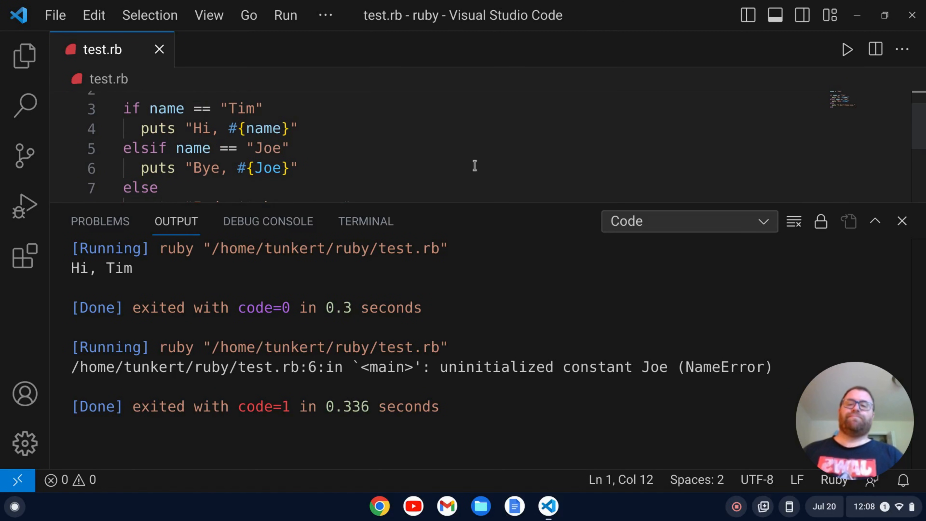
pyautogui.click(903, 221)
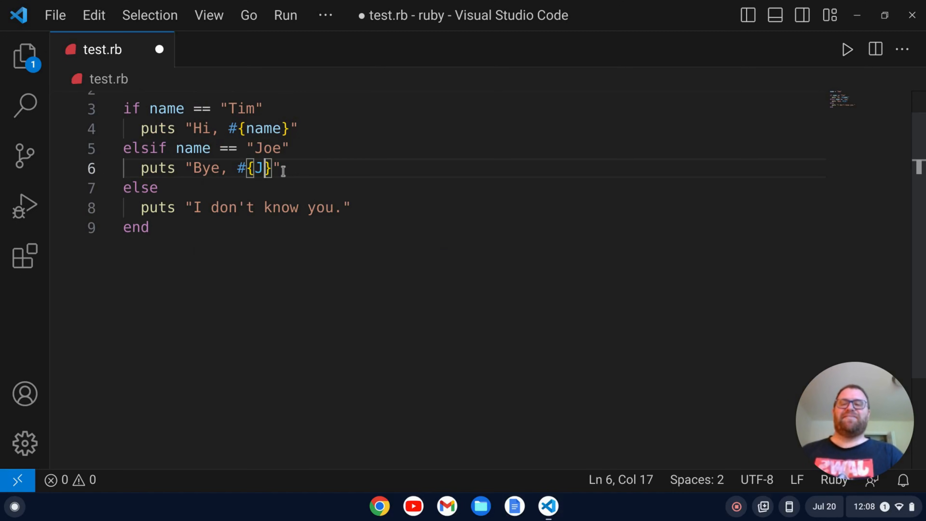
# Replace #{Joe} with #{name} on line 6, rerun to print "Bye, Joe", and hide the output
pyautogui.write('ame')
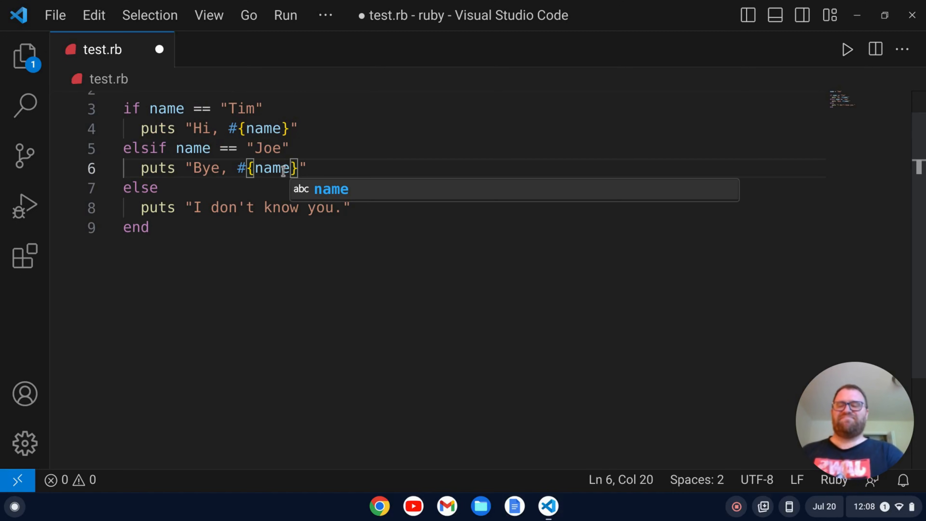
pyautogui.press('ctrl+s')
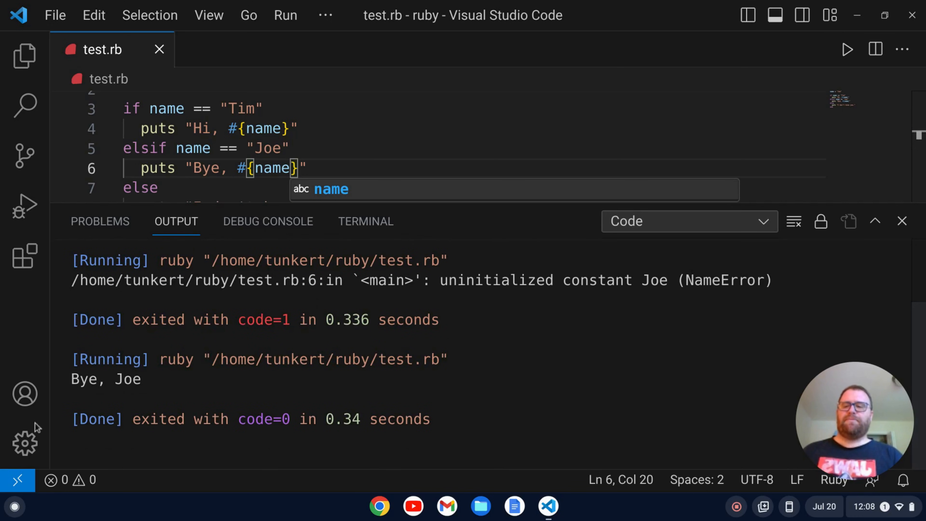
pyautogui.moveTo(850, 258)
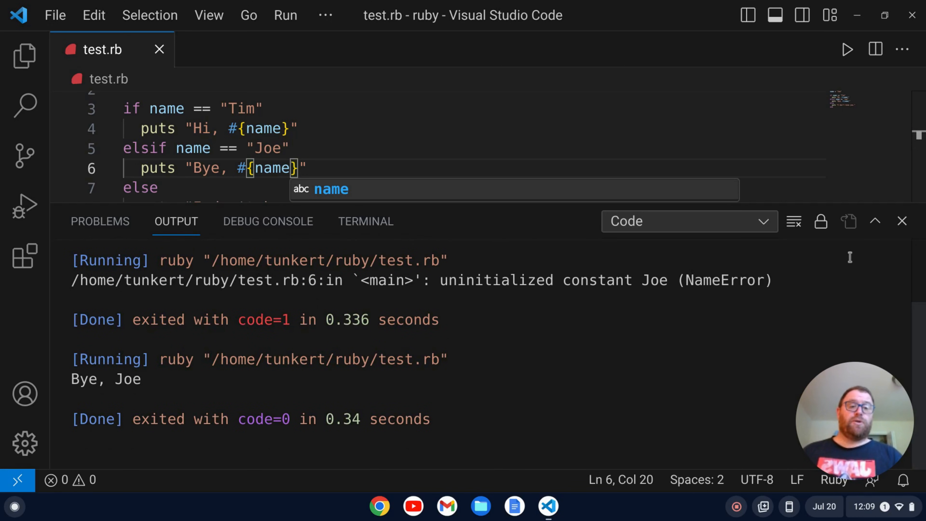
pyautogui.click(903, 221)
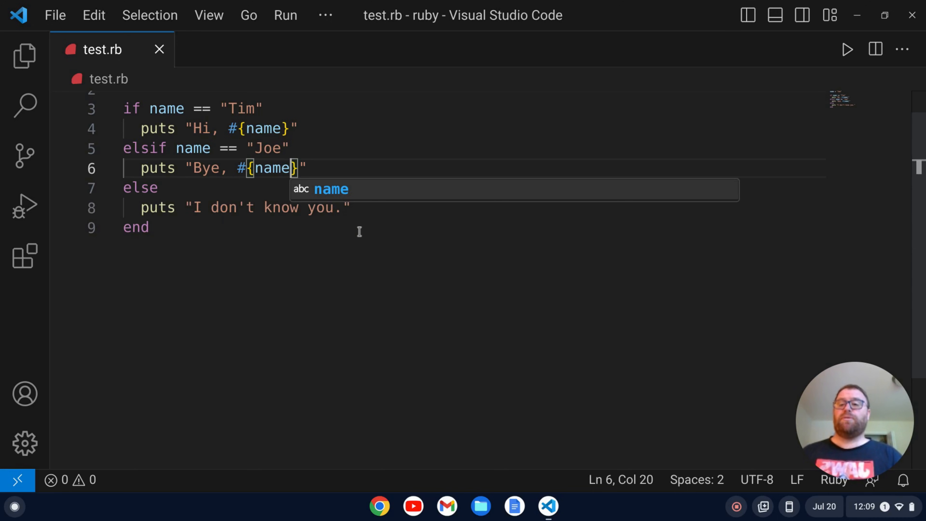
pyautogui.scroll(3)
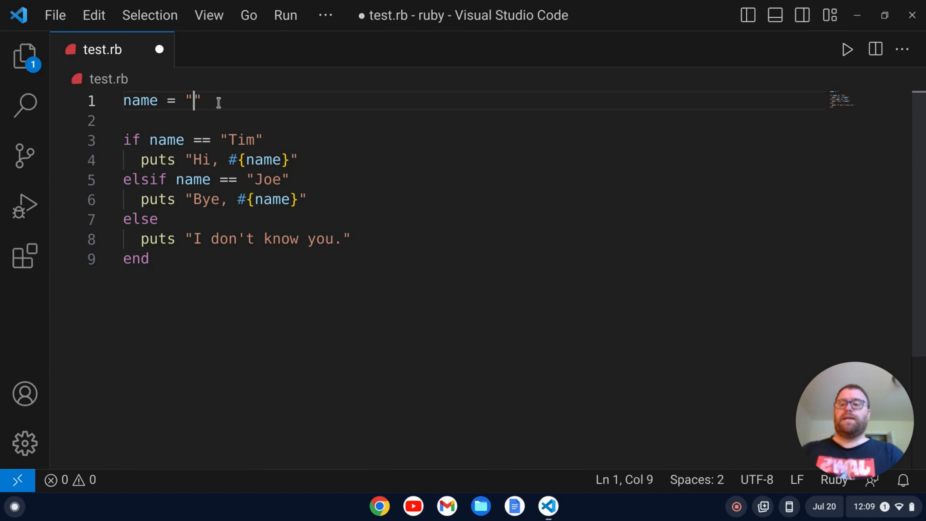
# Set name to "Billy", run to print "I don't know you.", and hide the output
pyautogui.write('Billy')
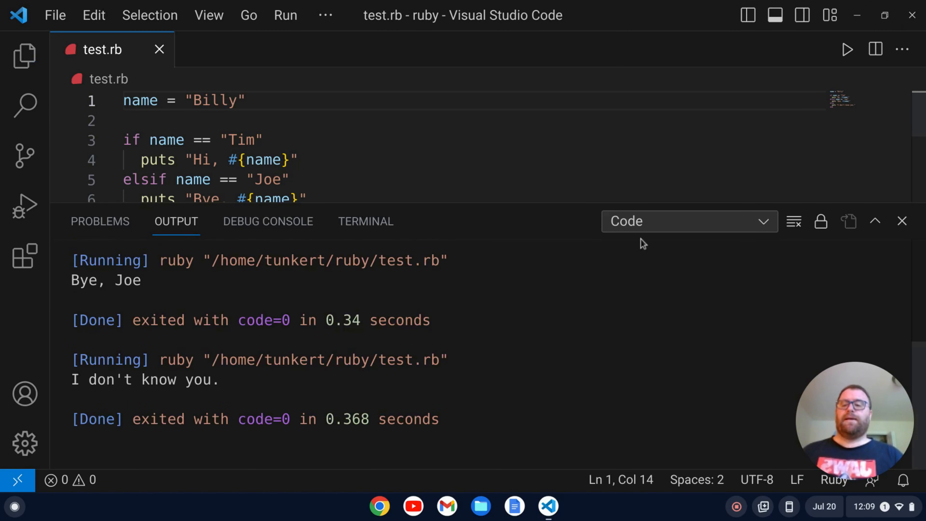
pyautogui.moveTo(648, 402)
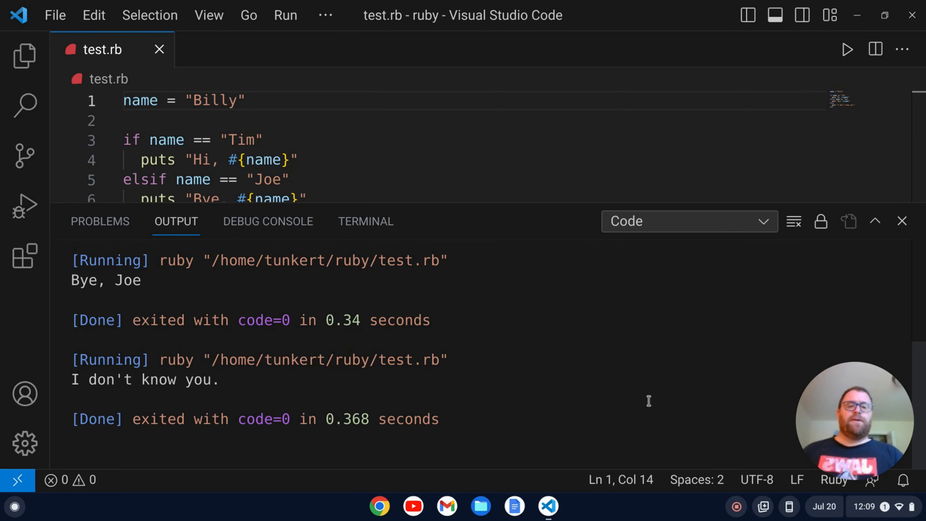
pyautogui.moveTo(902, 221)
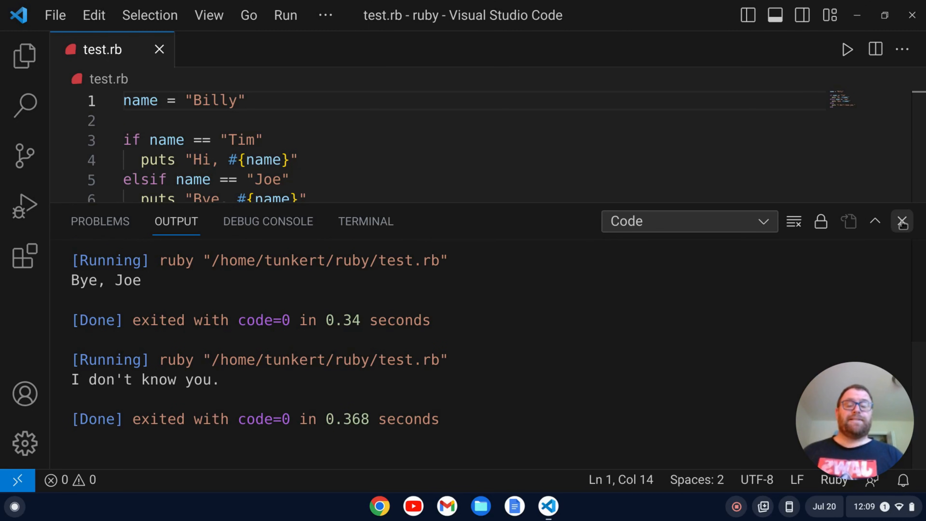
pyautogui.click(902, 221)
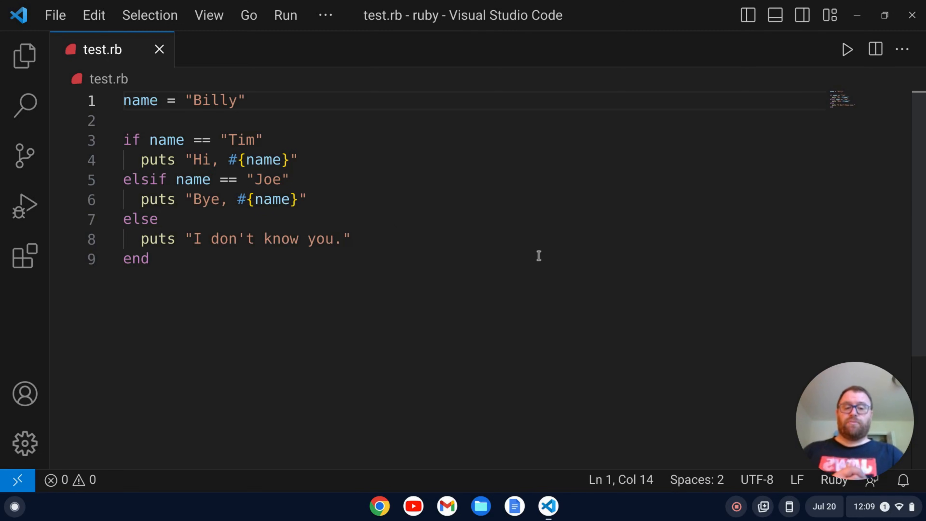